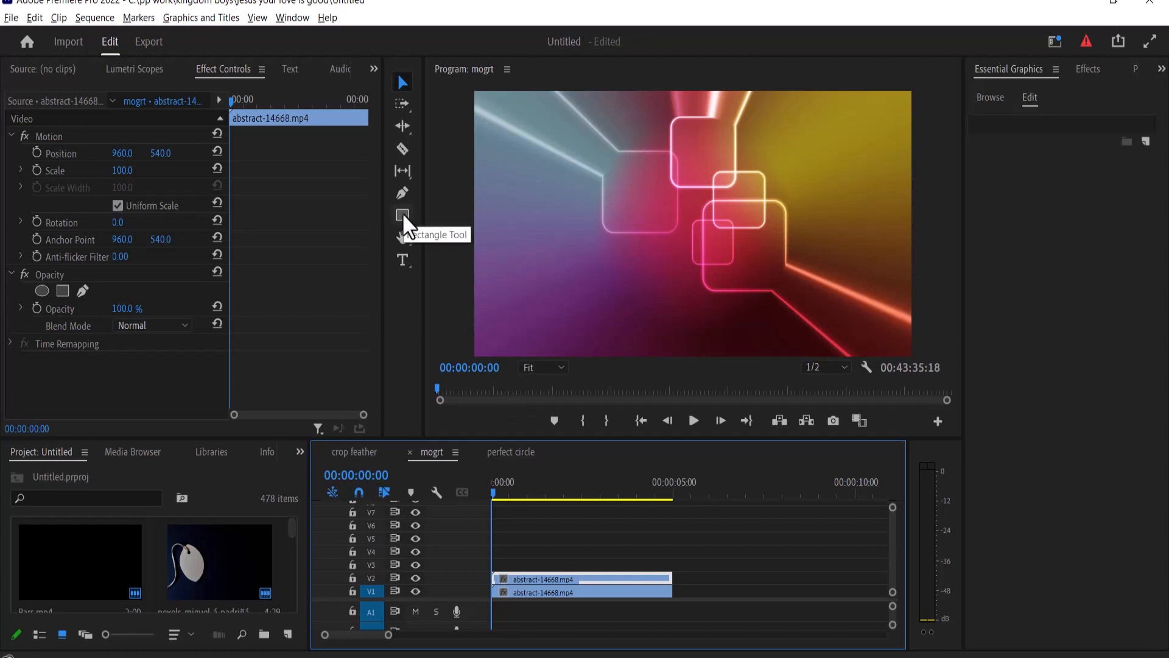
Step: Draw a rectangle across the middle of the frame over the abstract background
left_click_drag(522, 156, 701, 220)
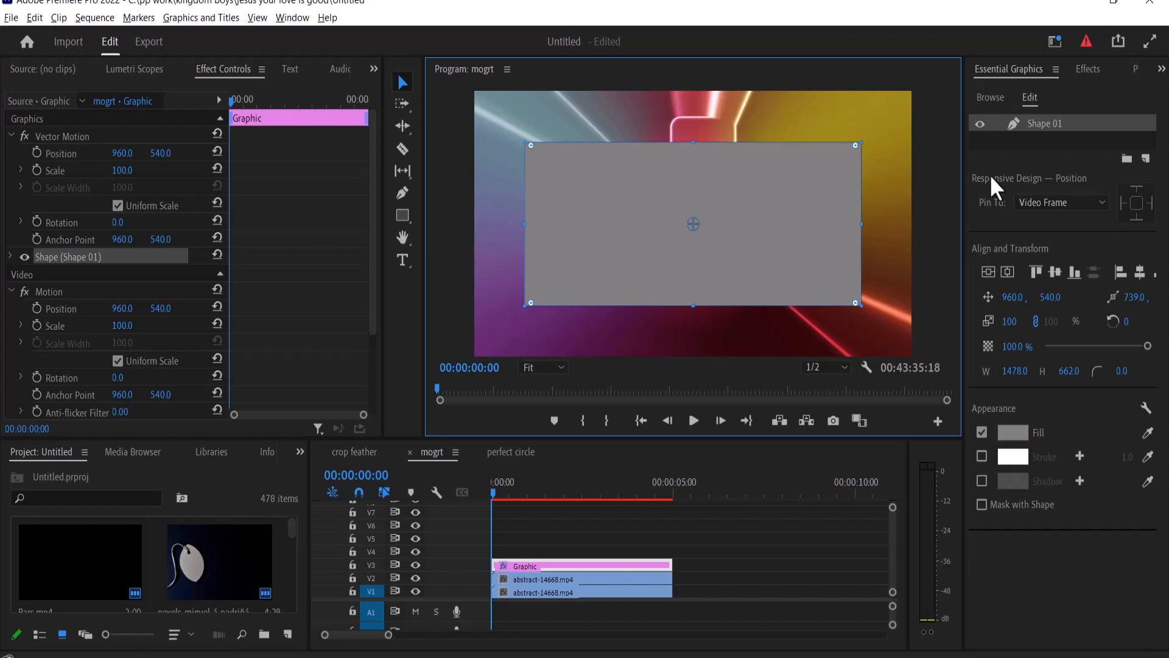
Step: Change the rectangle's fill colour to white
left_click(1012, 432)
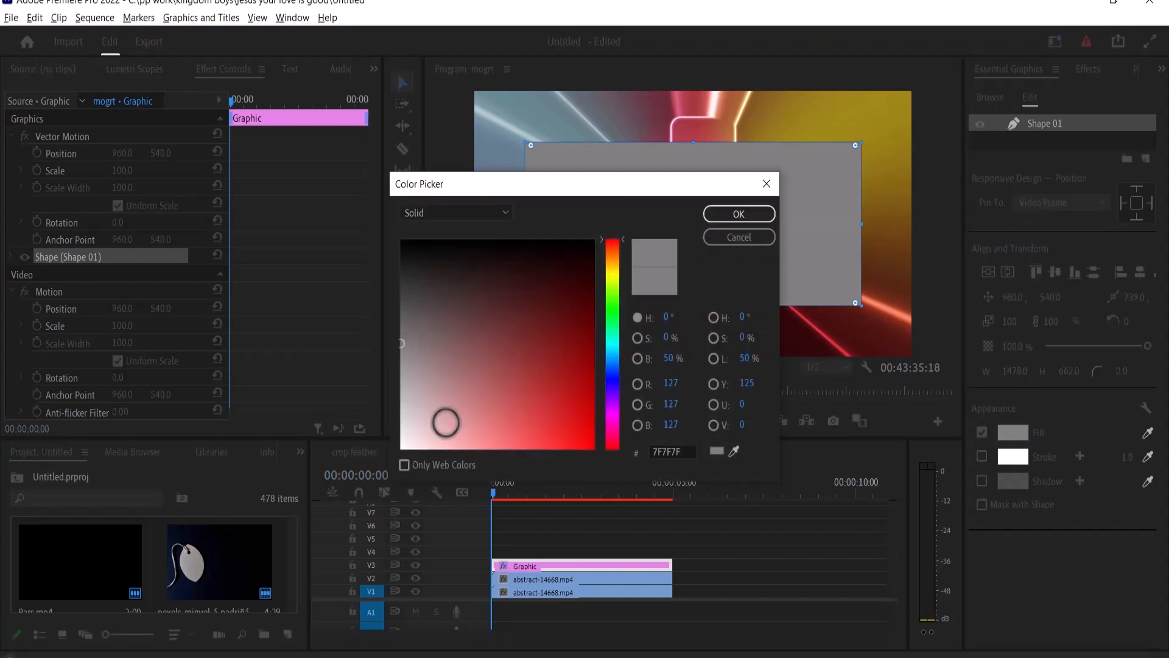
left_click(739, 214)
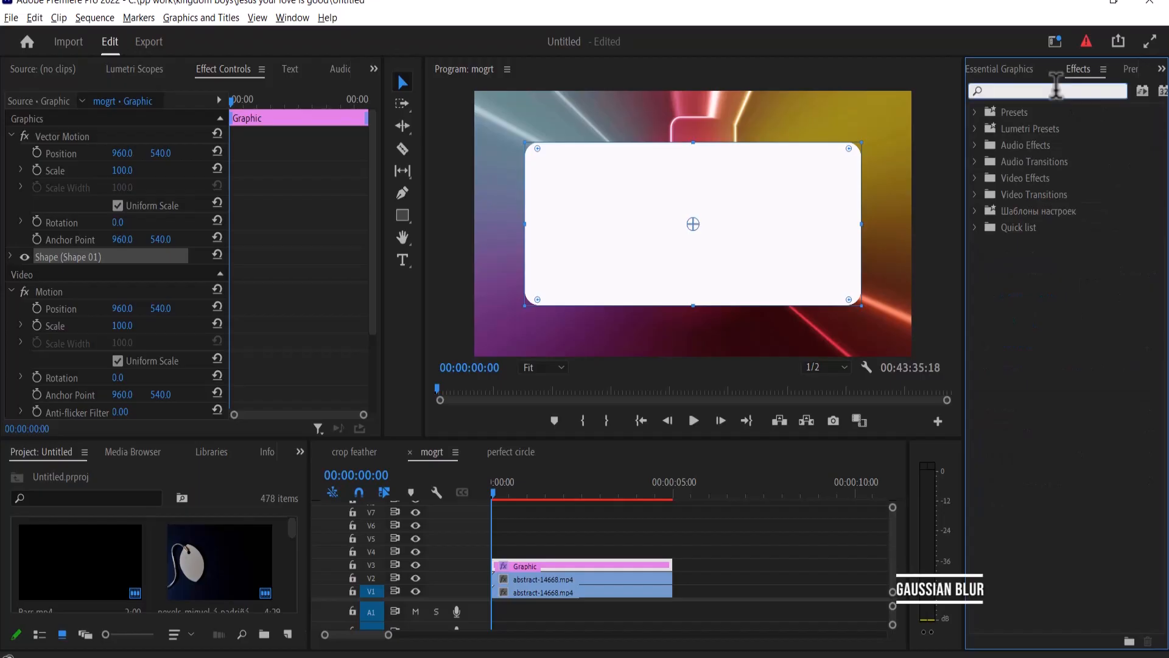
Step: Search the Effects panel for 'gau' to find Gaussian Blur
type("gau")
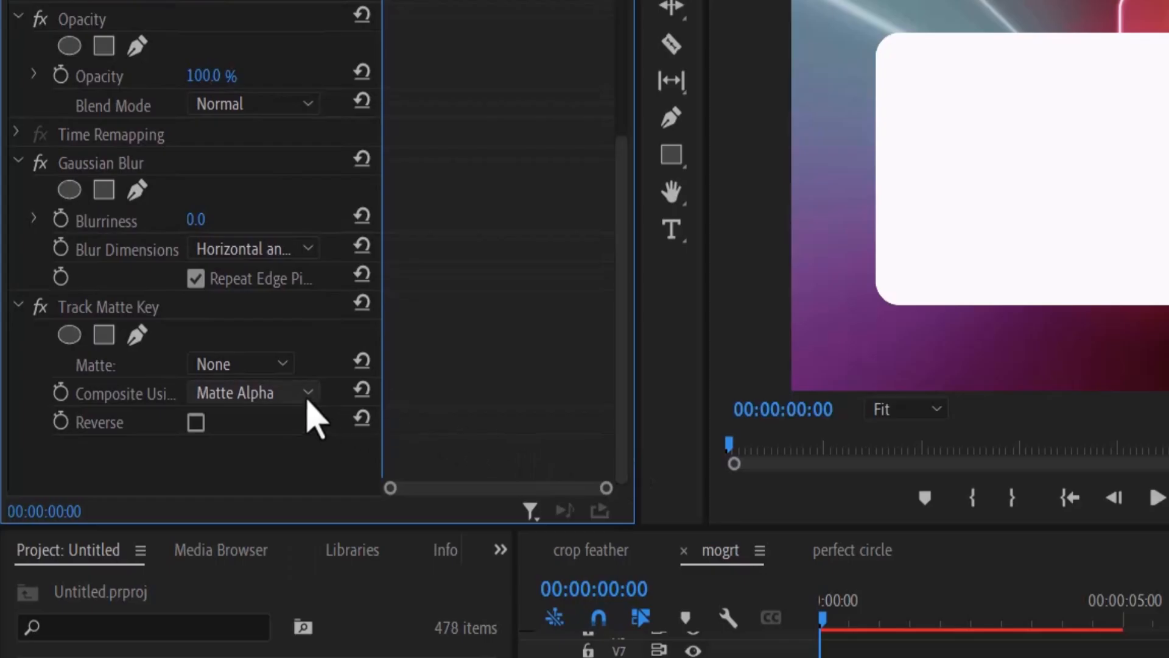
Step: Set the Track Matte Key to Video 3, compositing with Matte Alpha
left_click(240, 363)
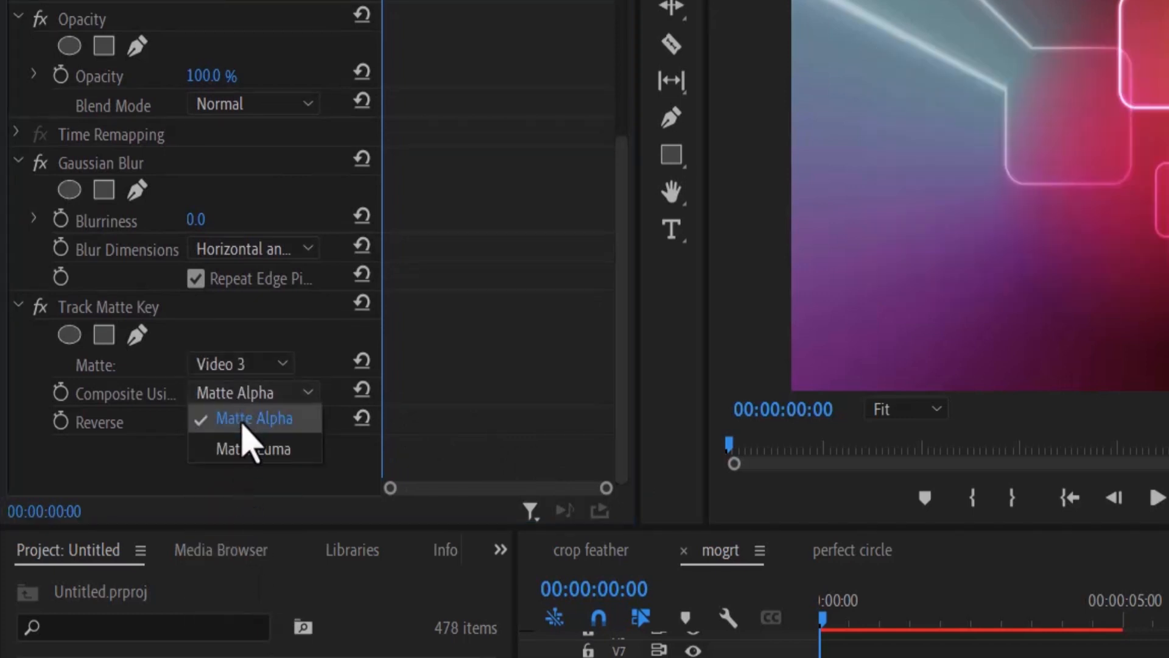
left_click(255, 449)
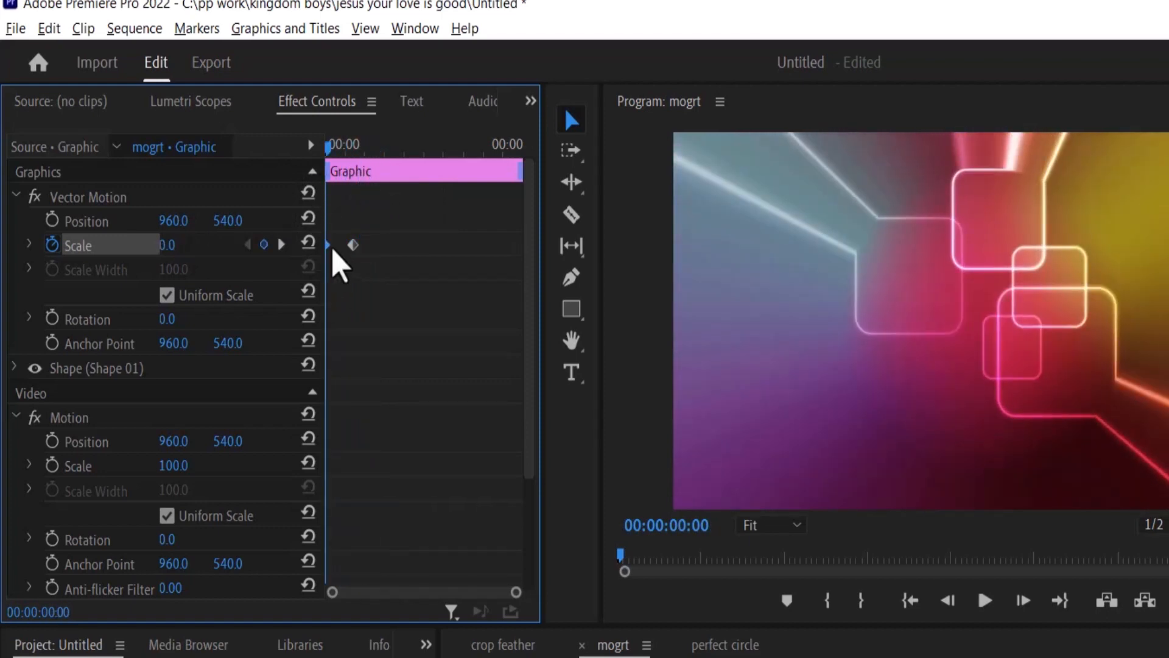
Step: Apply Ease Out interpolation to the Scale keyframes
right_click(353, 244)
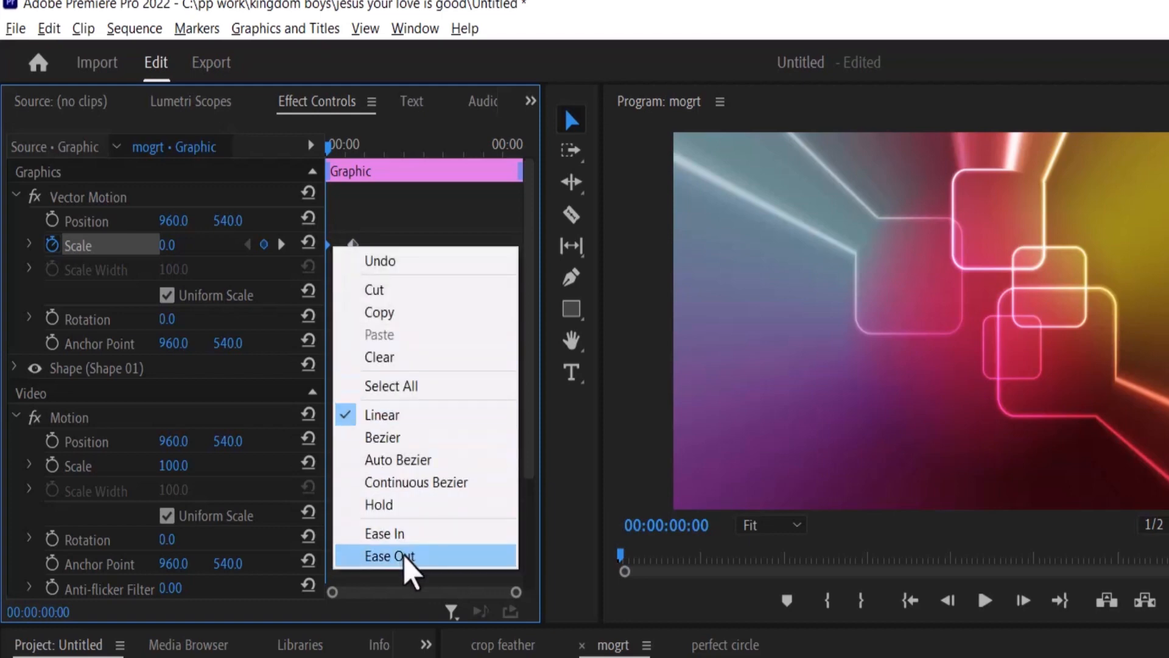
left_click(390, 556)
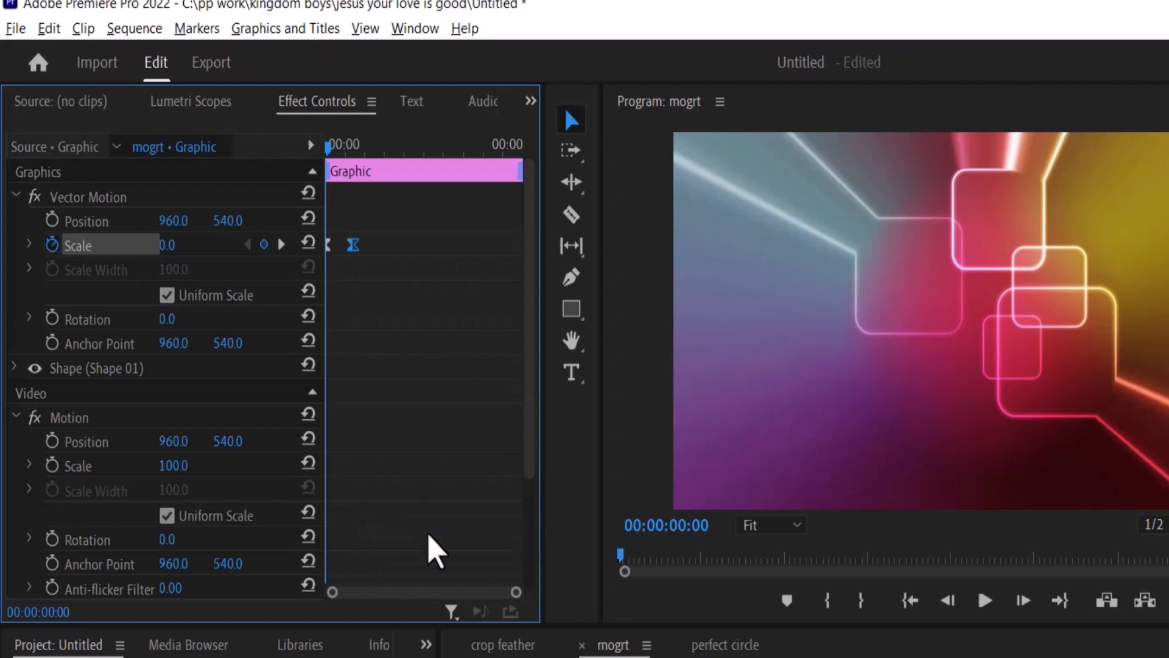
left_click(27, 246)
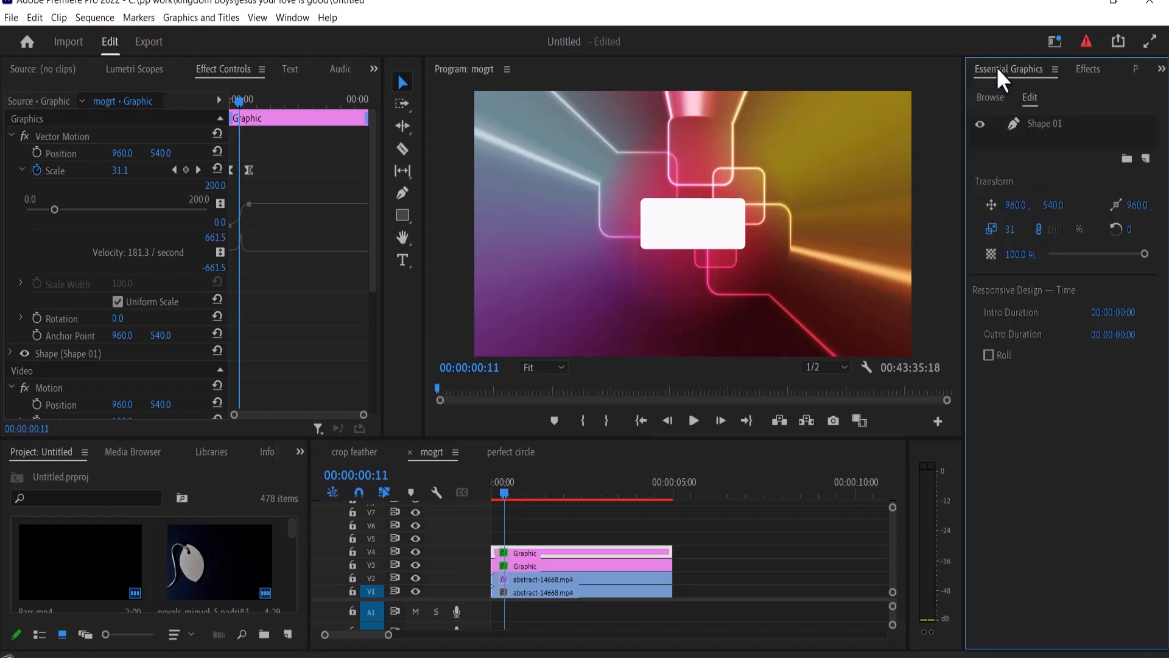
Step: Select the duplicate's rectangle shape and turn off its fill
left_click(1045, 123)
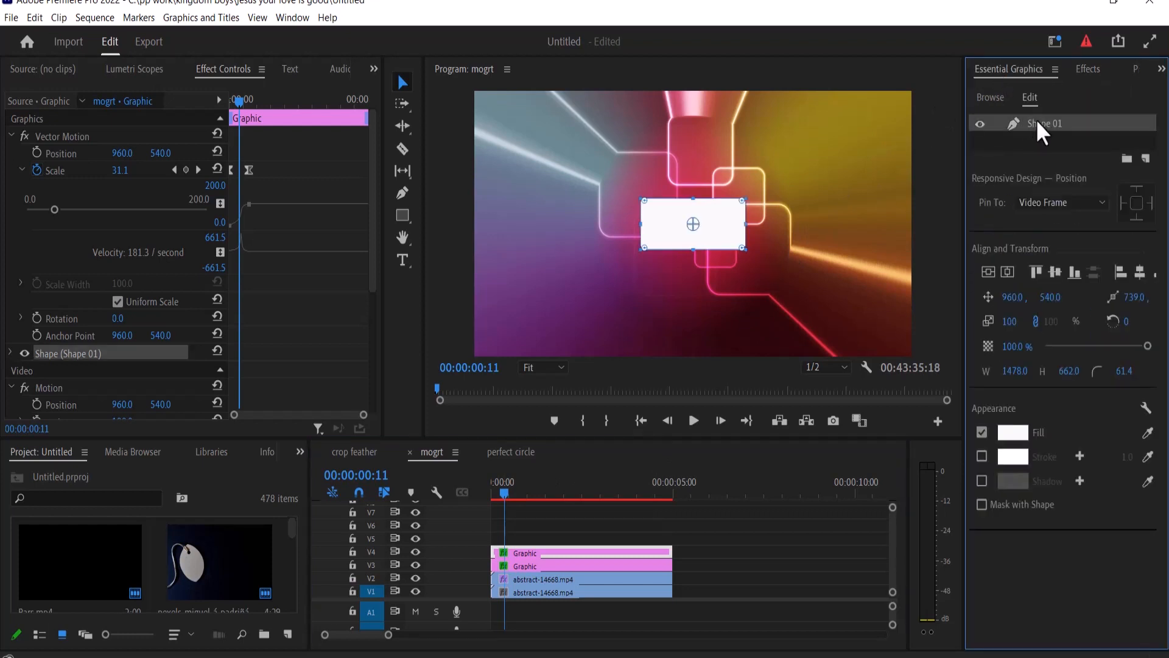
left_click(982, 432)
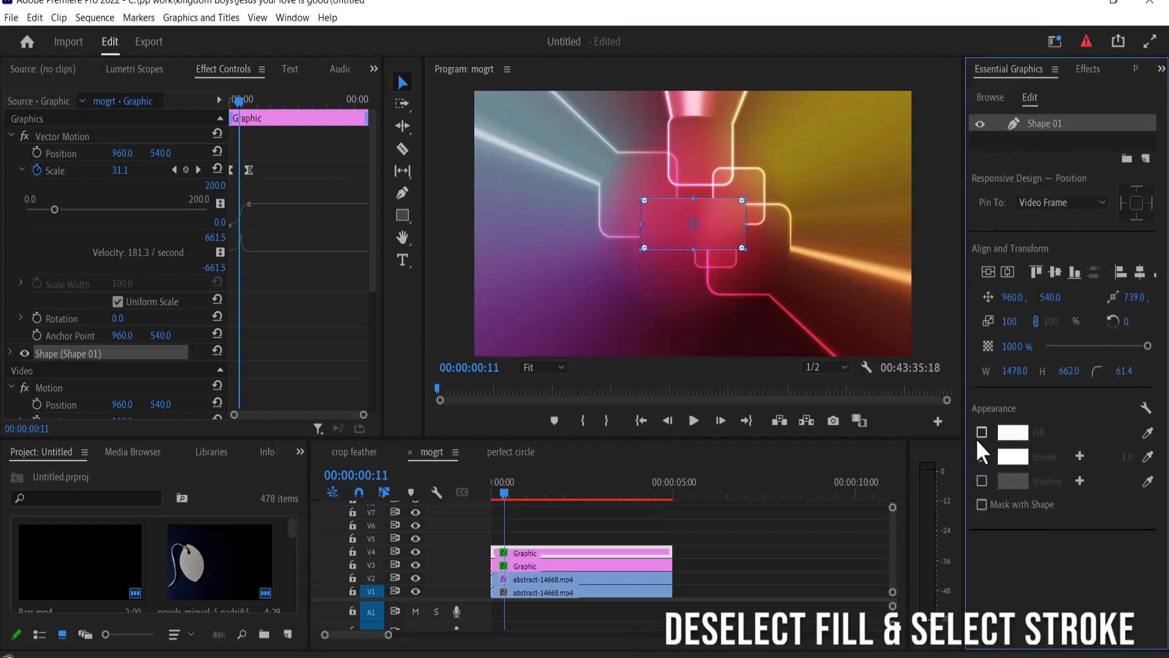